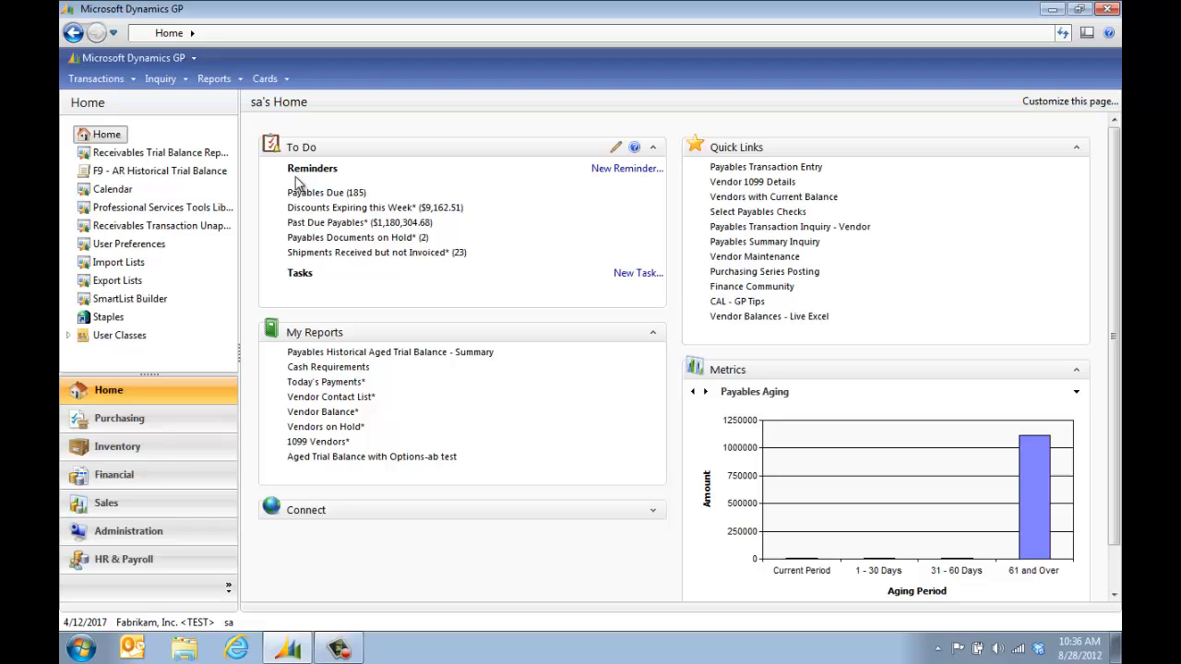
mouse_move(500, 299)
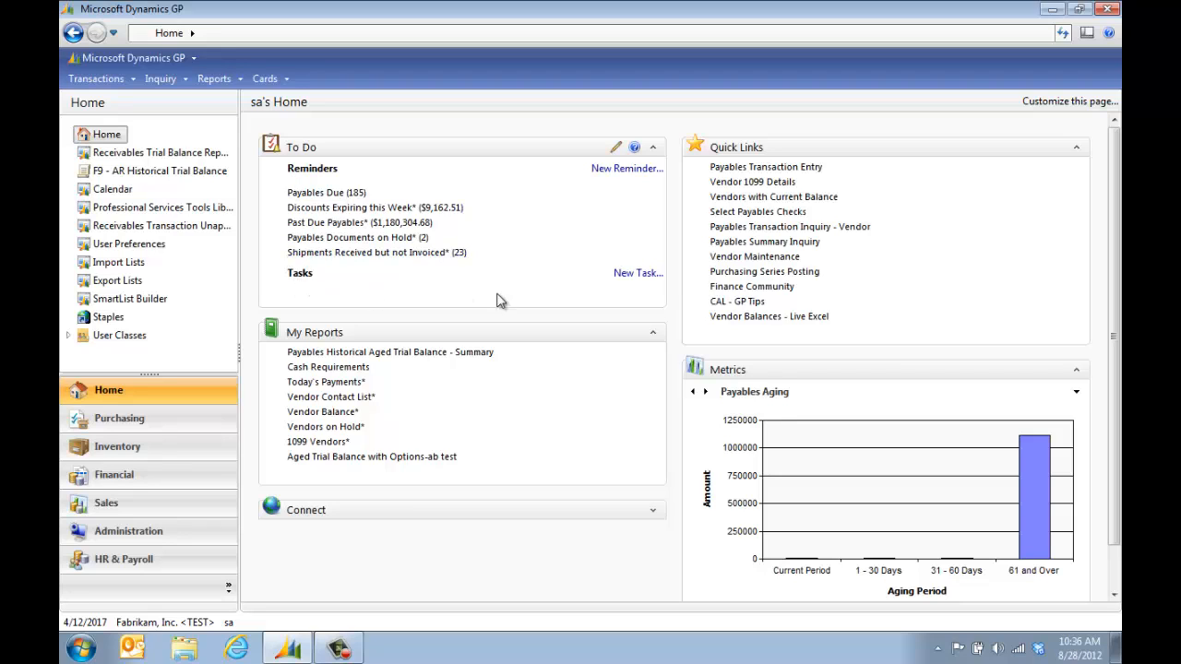
mouse_move(635, 281)
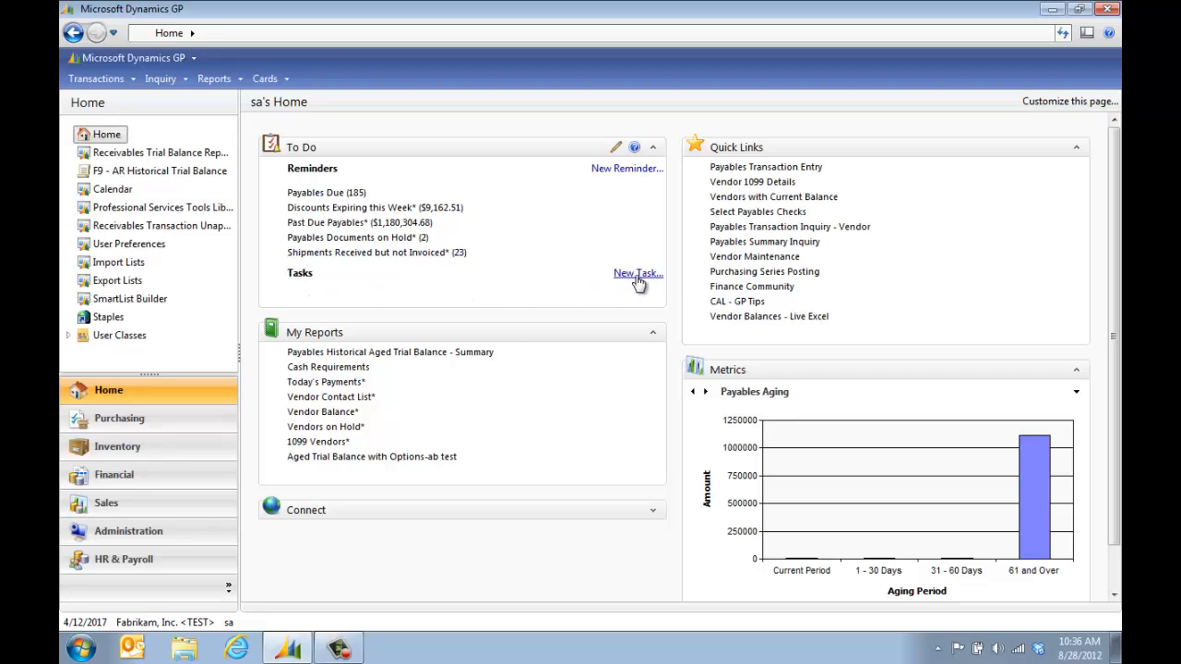
Start a new task named 'Close Last Month's Fiscal Period' with Link To set to Microsoft Dynamics GP window
click(637, 273)
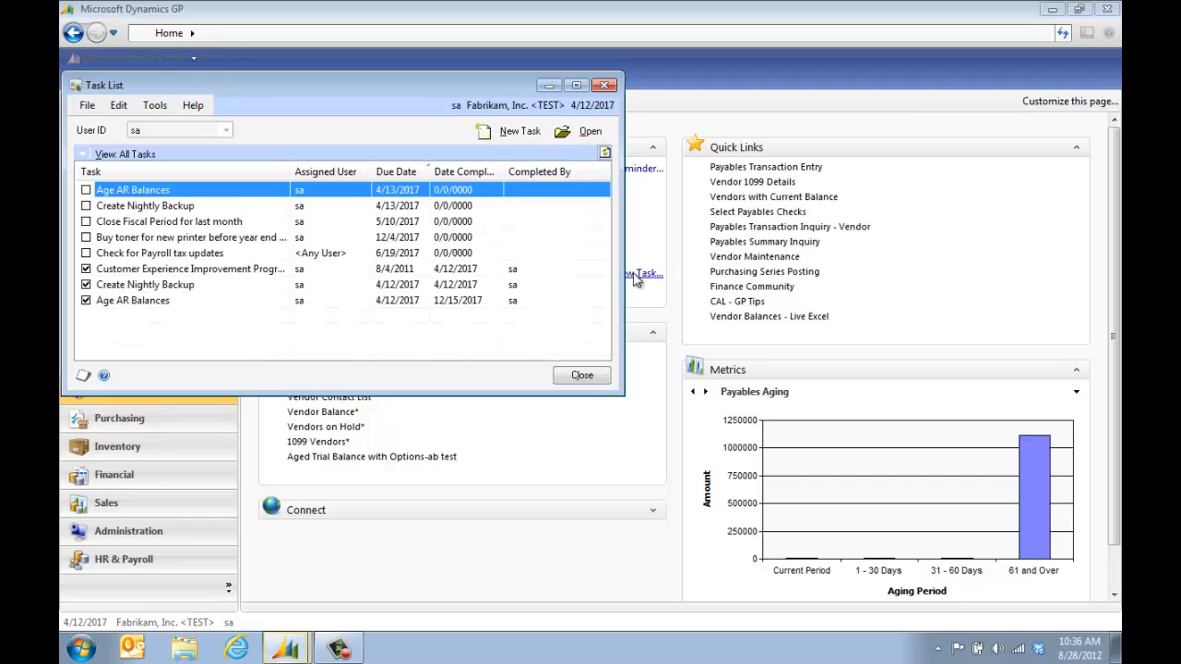
mouse_move(514, 144)
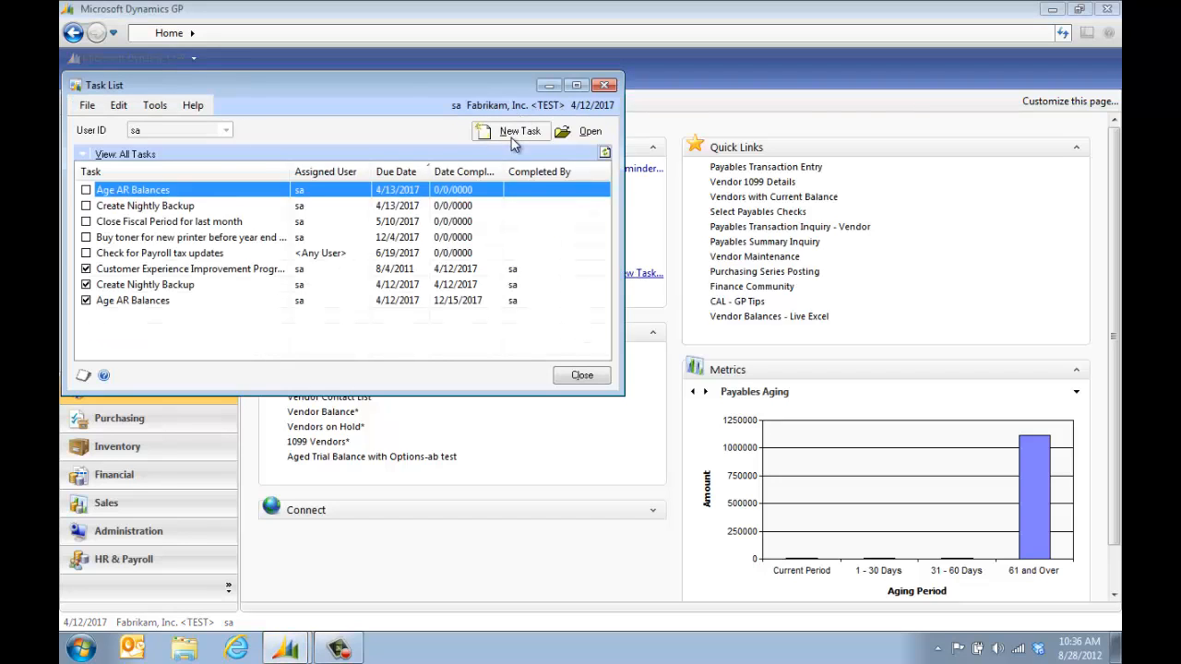
click(513, 129)
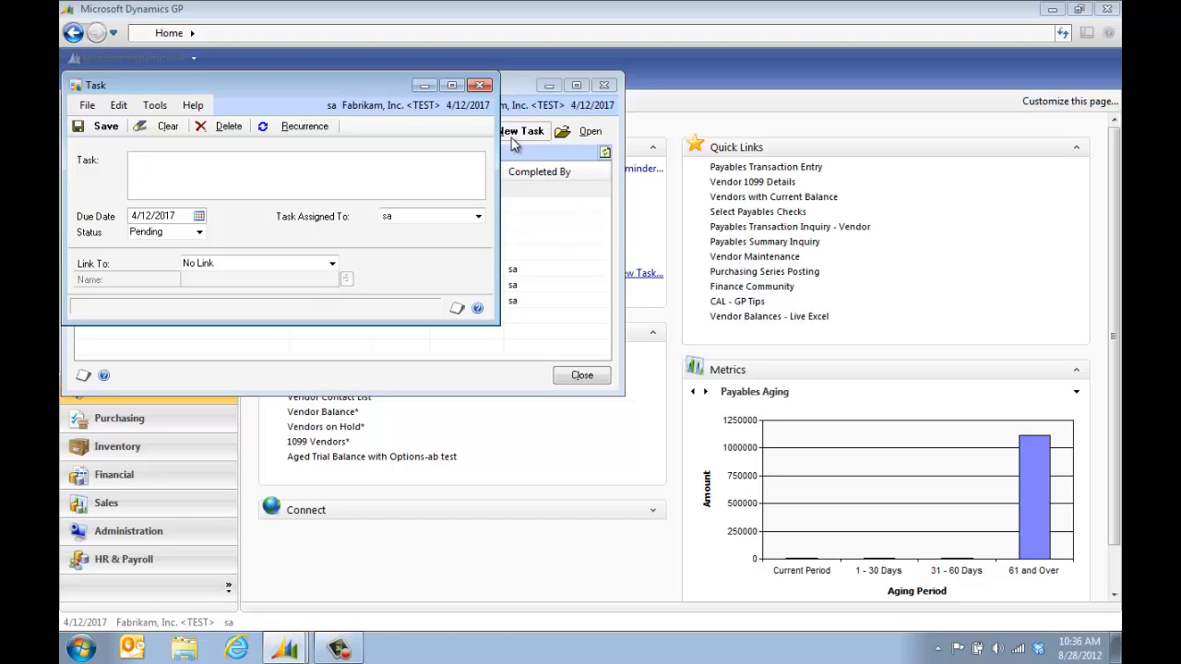
text(Close Last Month's Fiscal Period)
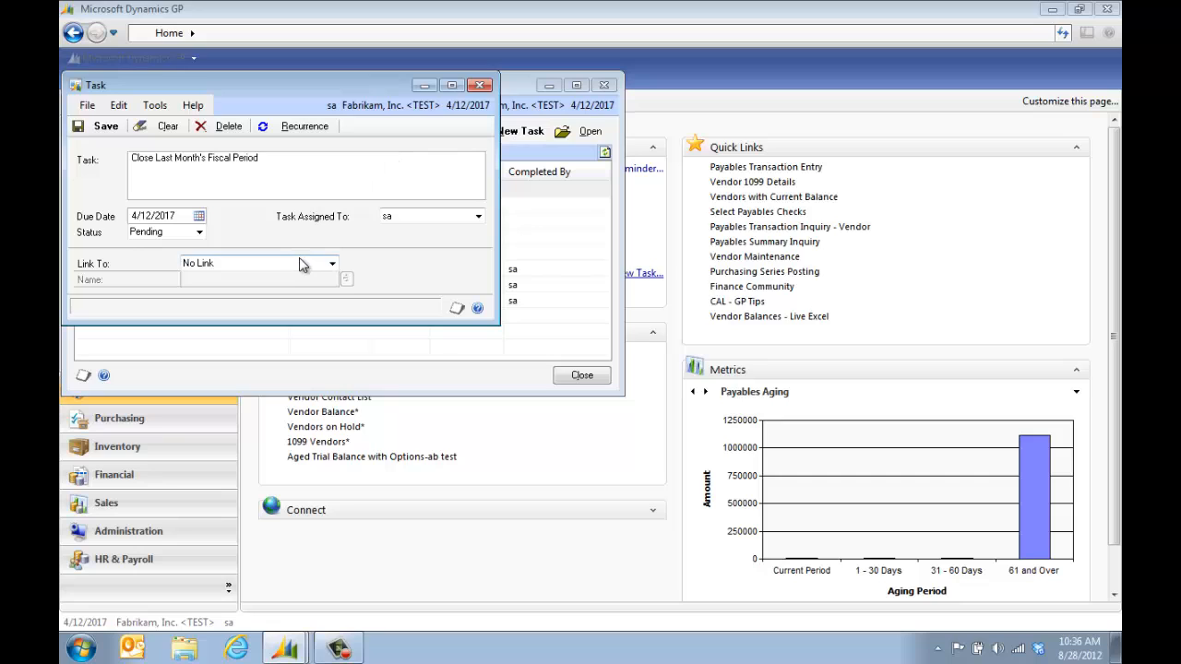
click(332, 262)
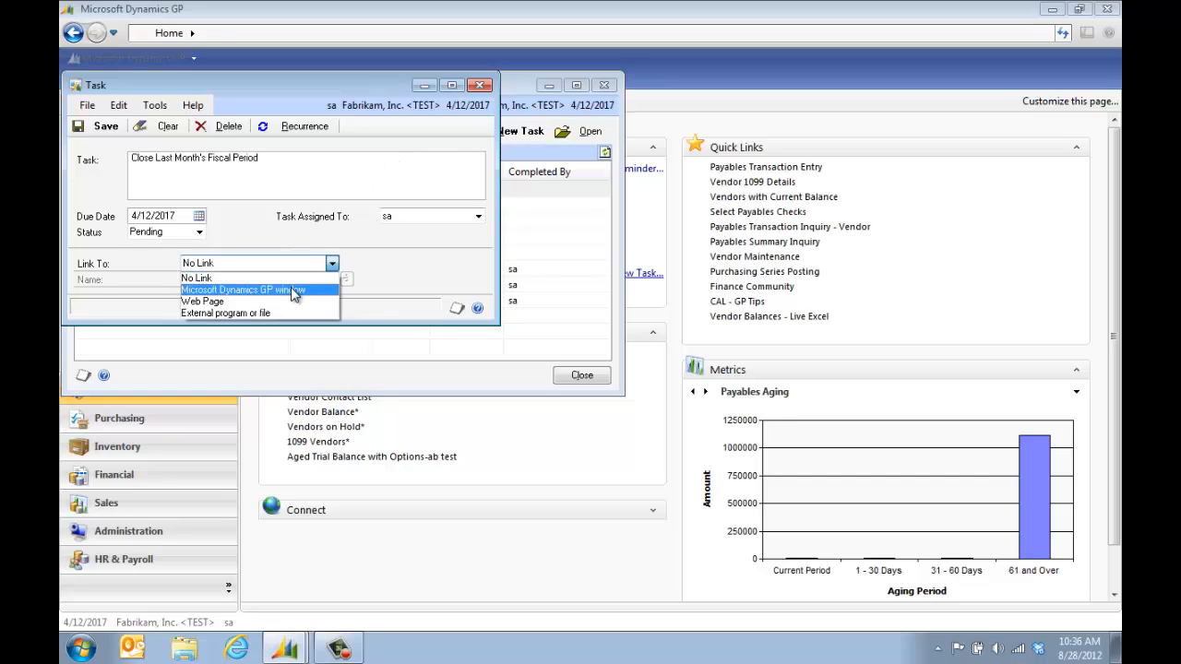
click(244, 290)
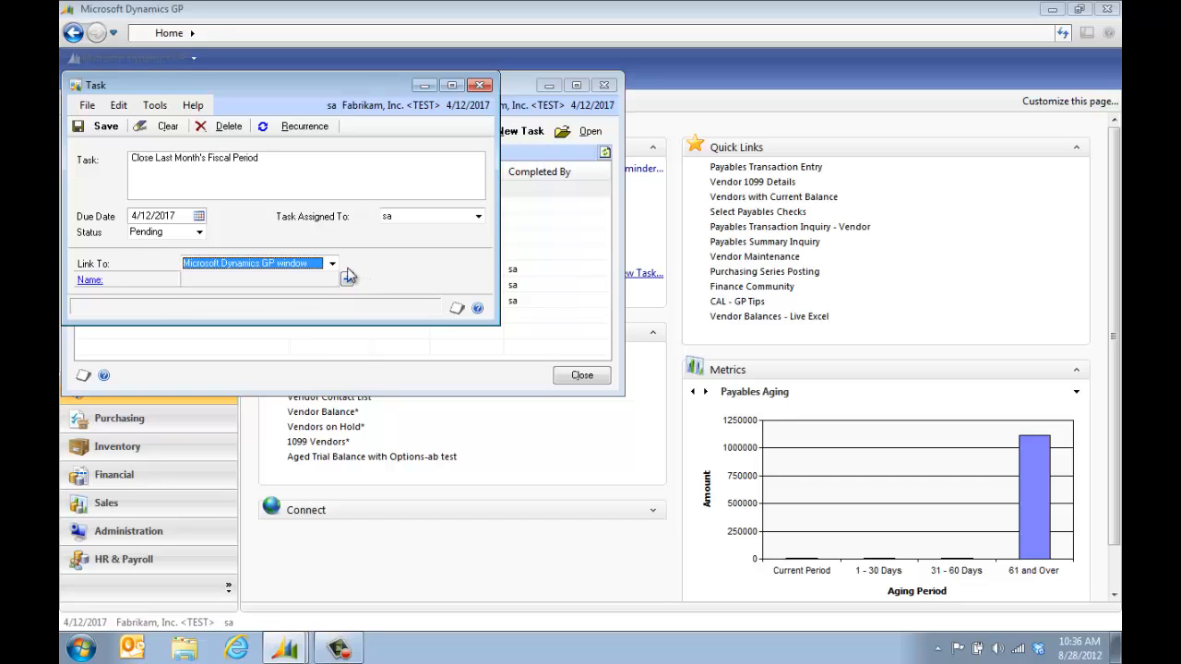
Choose Fiscal Periods from the Add Command tree as the task's linked window
click(347, 280)
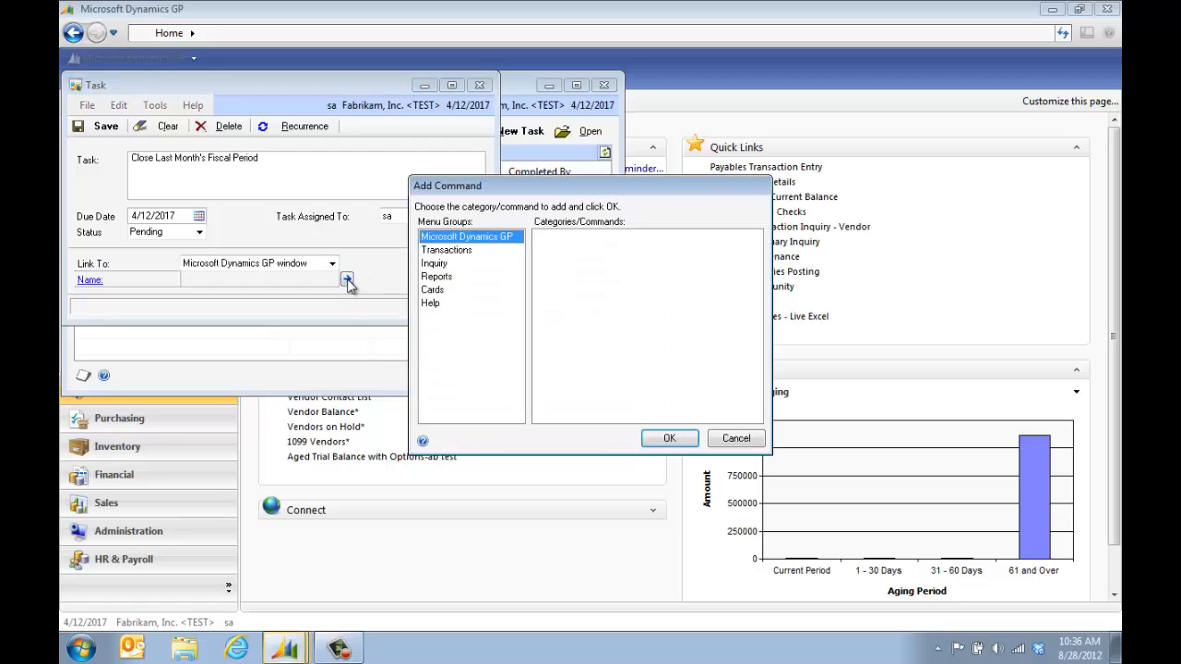
click(469, 236)
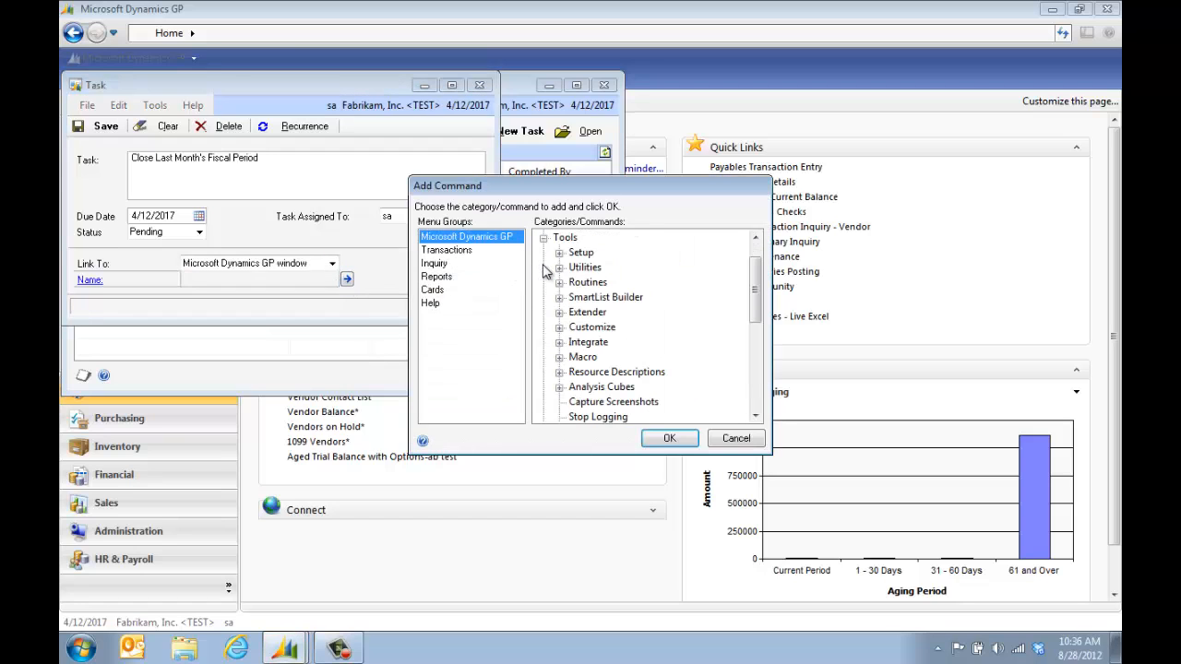
click(557, 251)
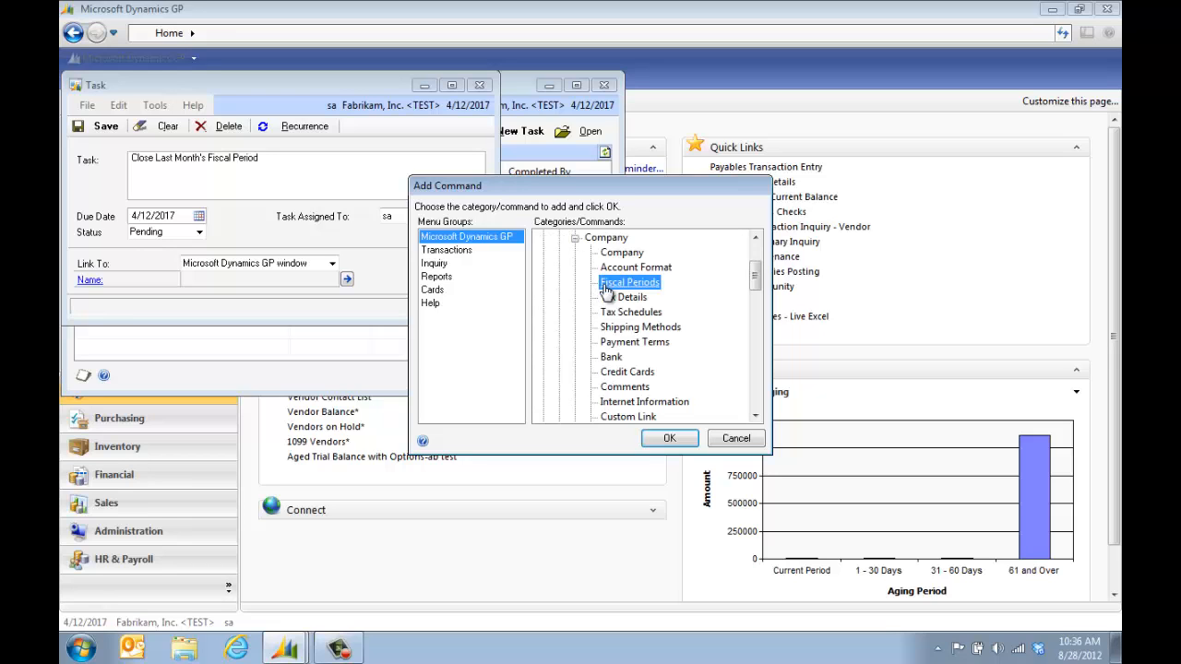
click(668, 439)
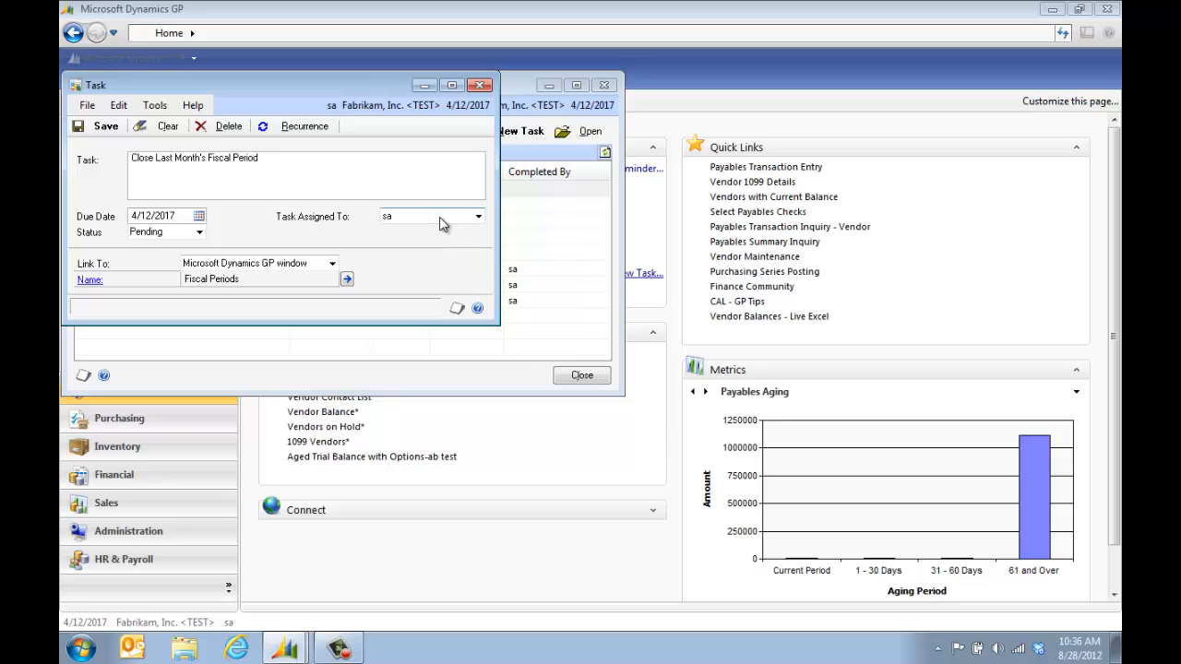
Keep the task assigned to the current user and set it to recur monthly on the 15th
click(478, 216)
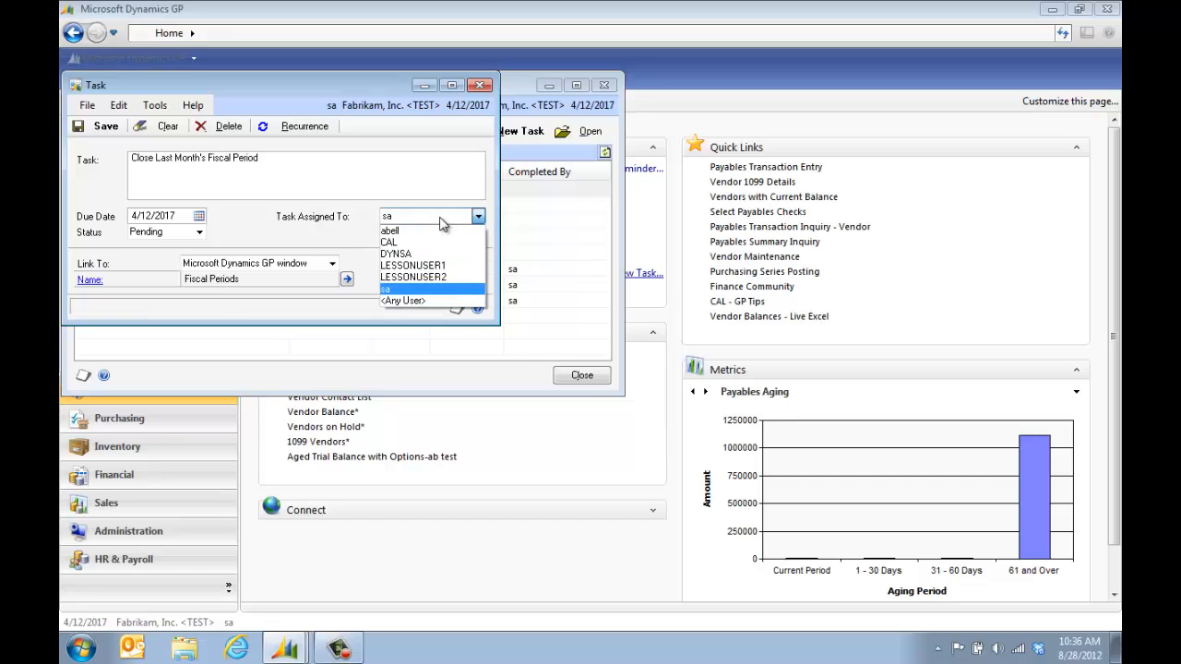
click(410, 288)
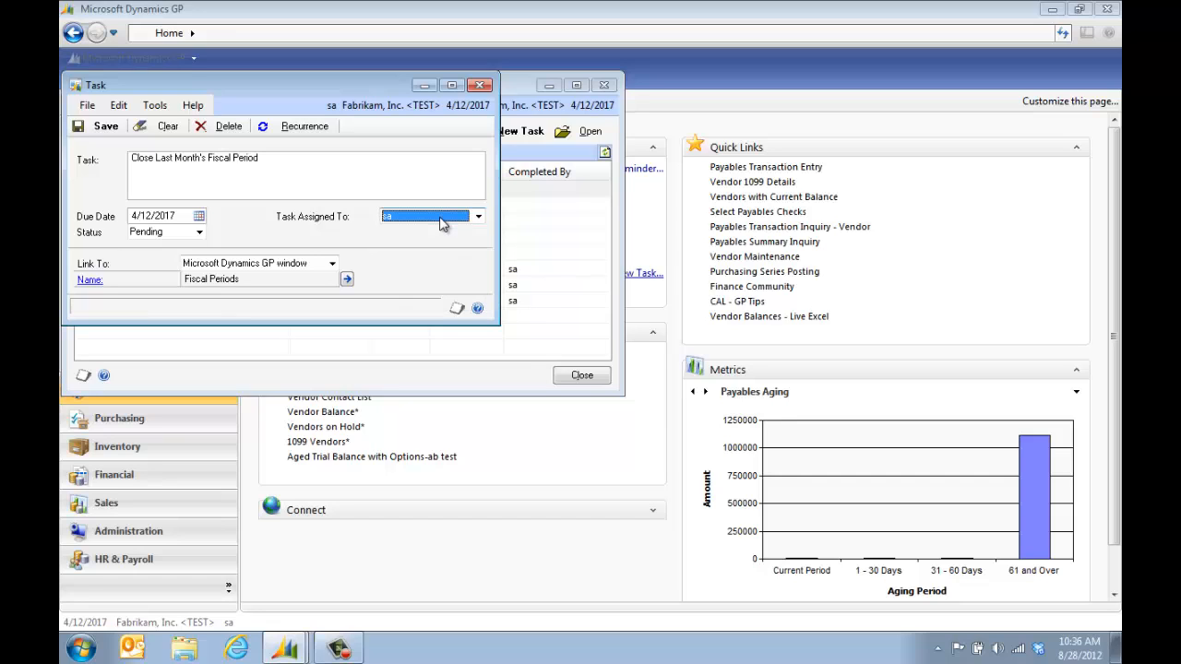
click(304, 125)
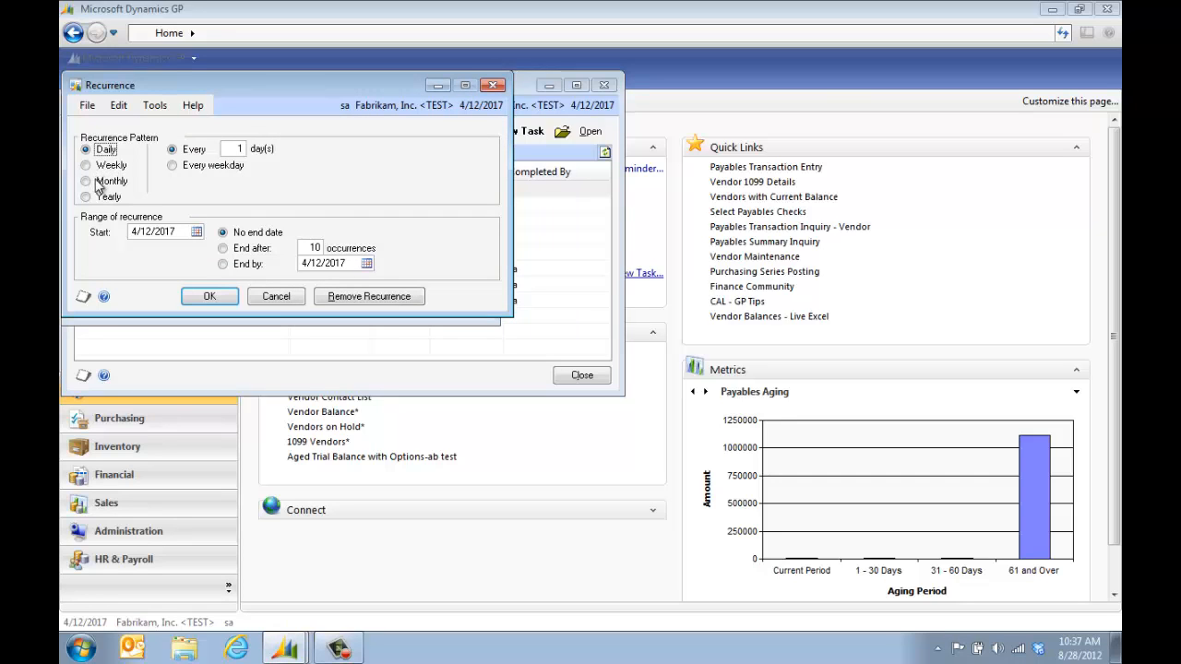
click(85, 181)
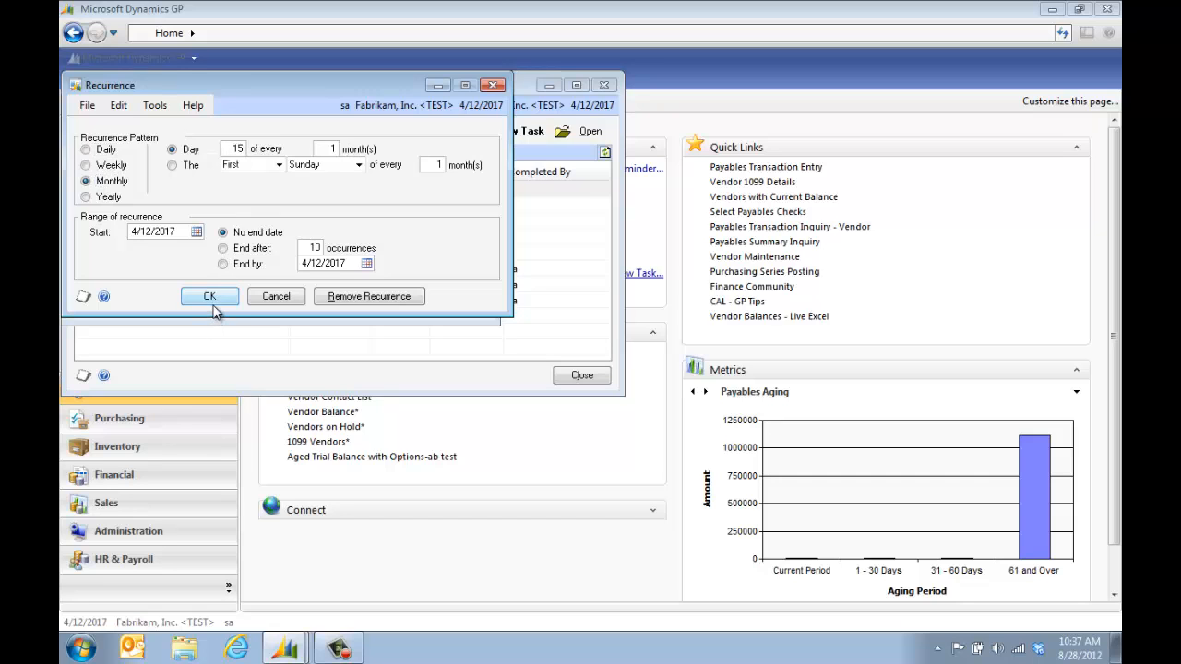
click(208, 295)
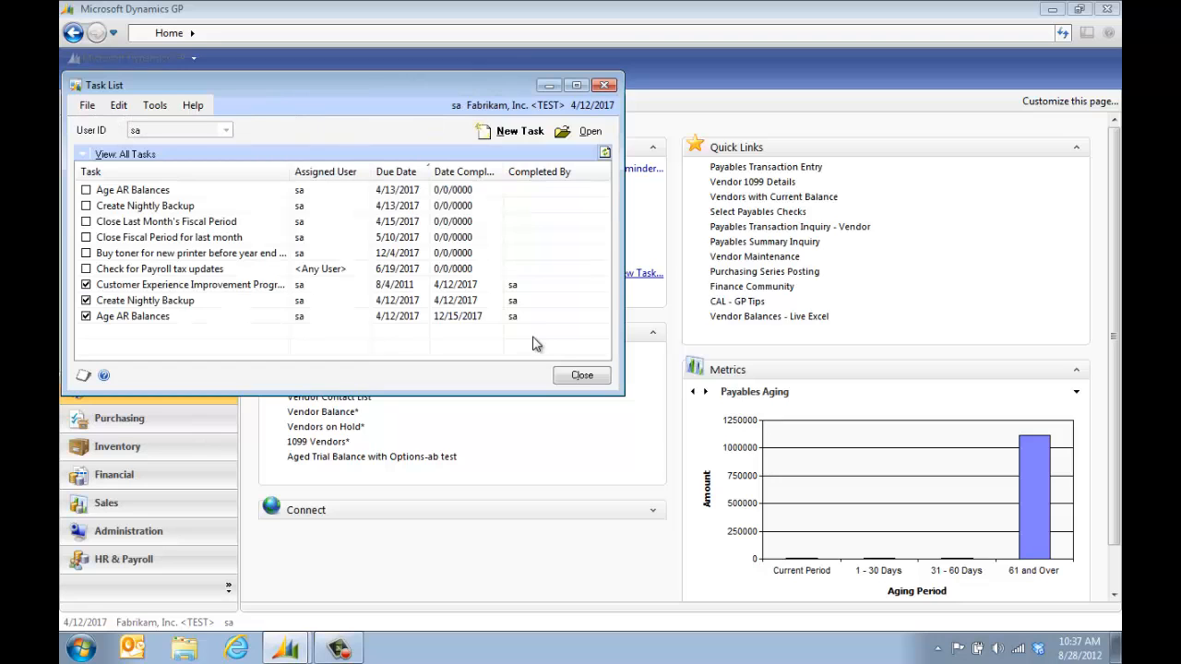
Return home, launch the new task from To Do to reach Fiscal Periods Setup, then close both windows
click(581, 377)
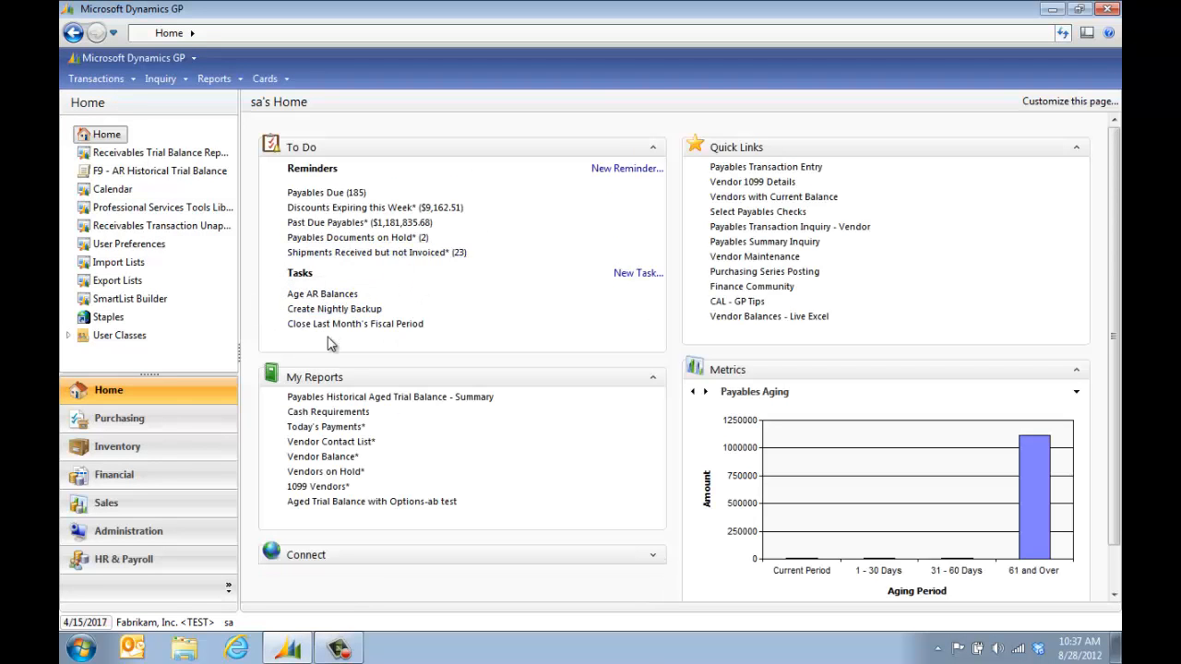
mouse_move(334, 308)
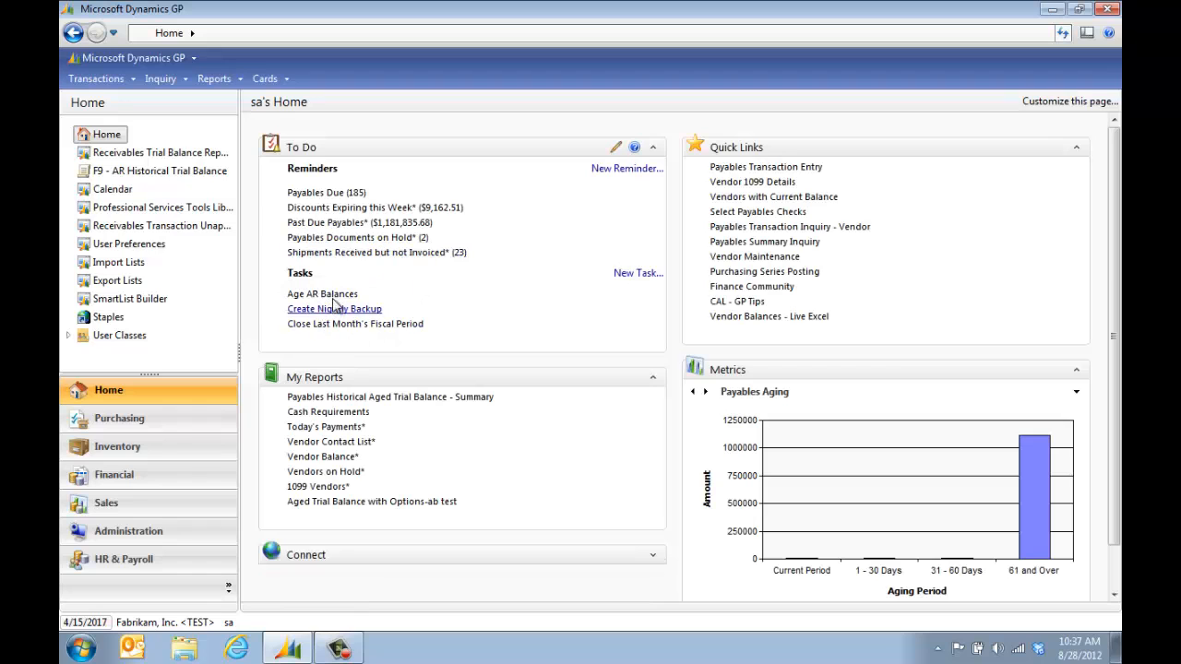
click(355, 325)
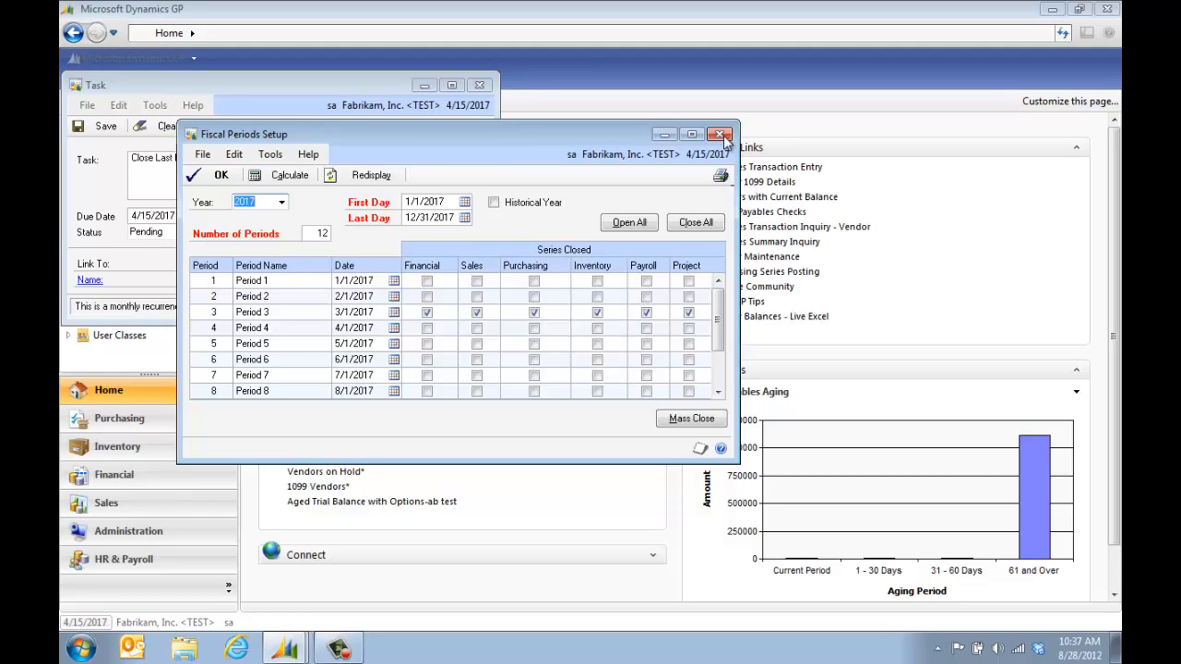
click(720, 135)
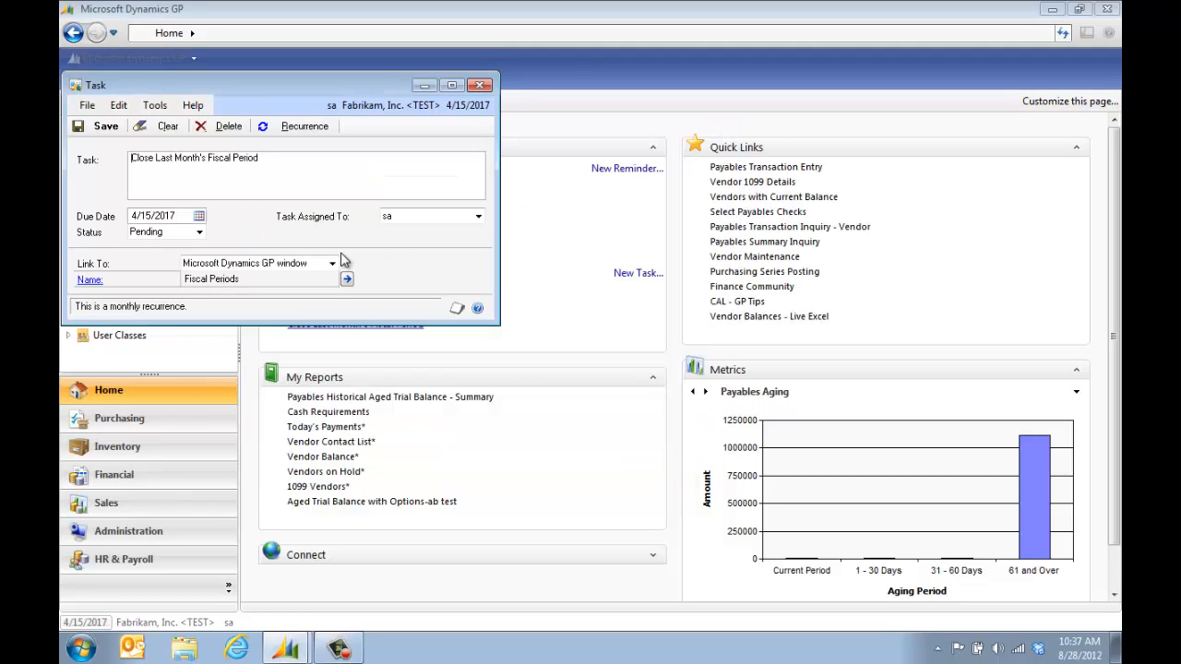
click(333, 262)
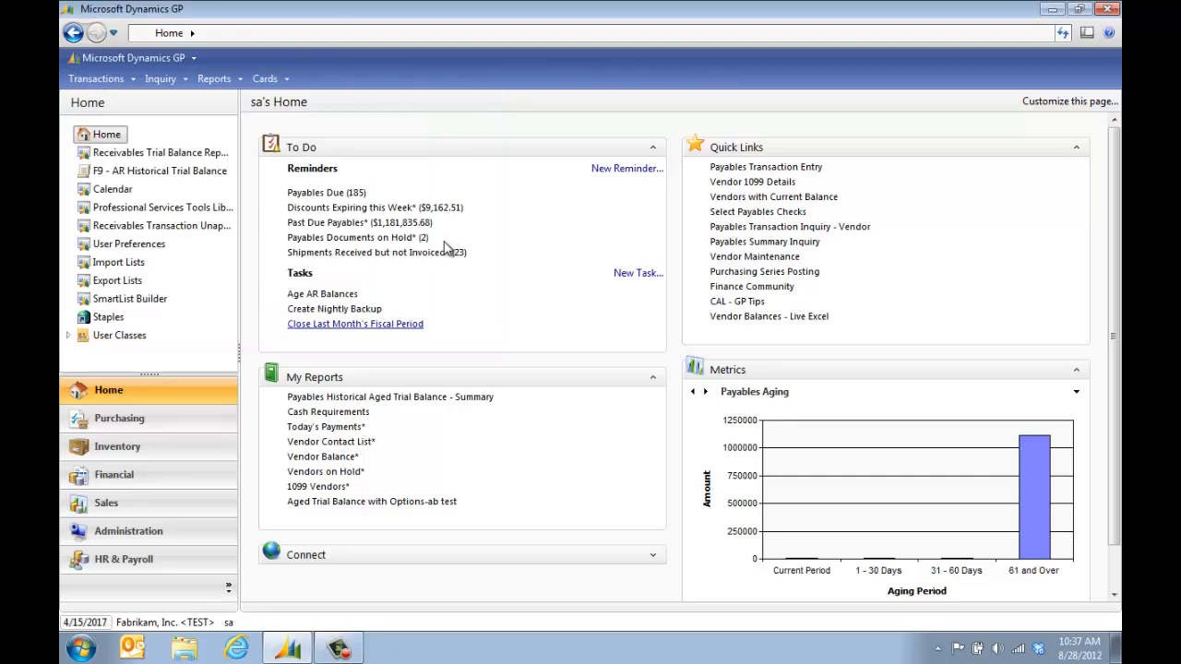
mouse_move(554, 210)
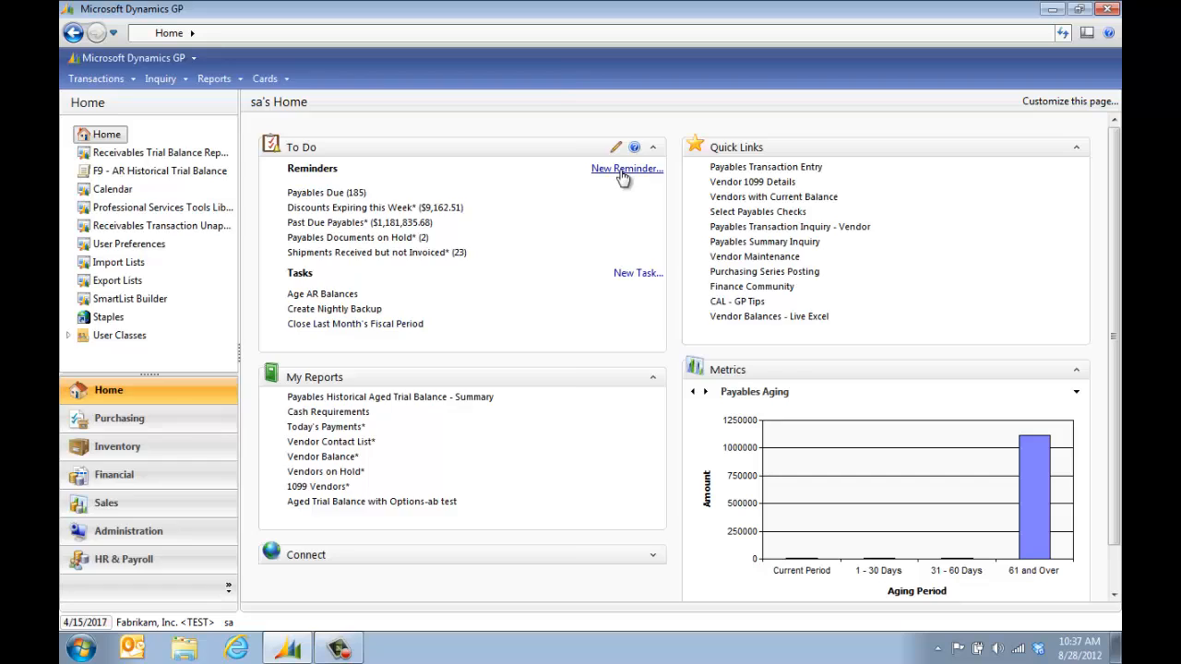
Add an Overdue Invoices reminder for 90 days after due date, displayed as a cue, and save it
click(624, 168)
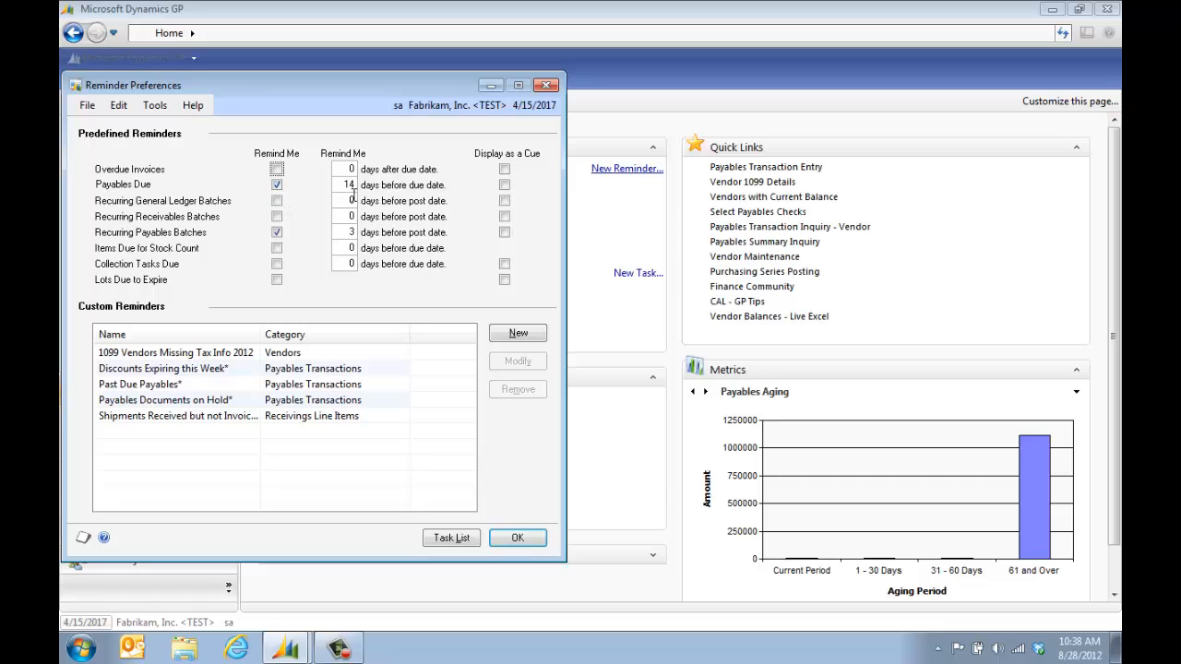
click(277, 185)
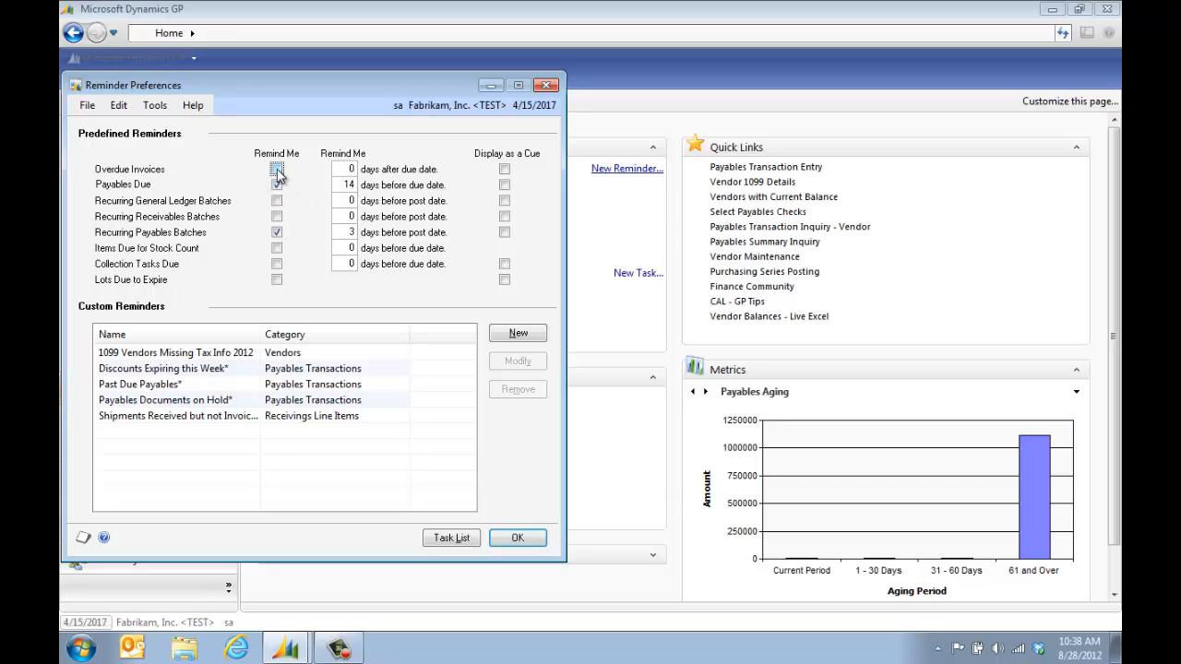
click(277, 170)
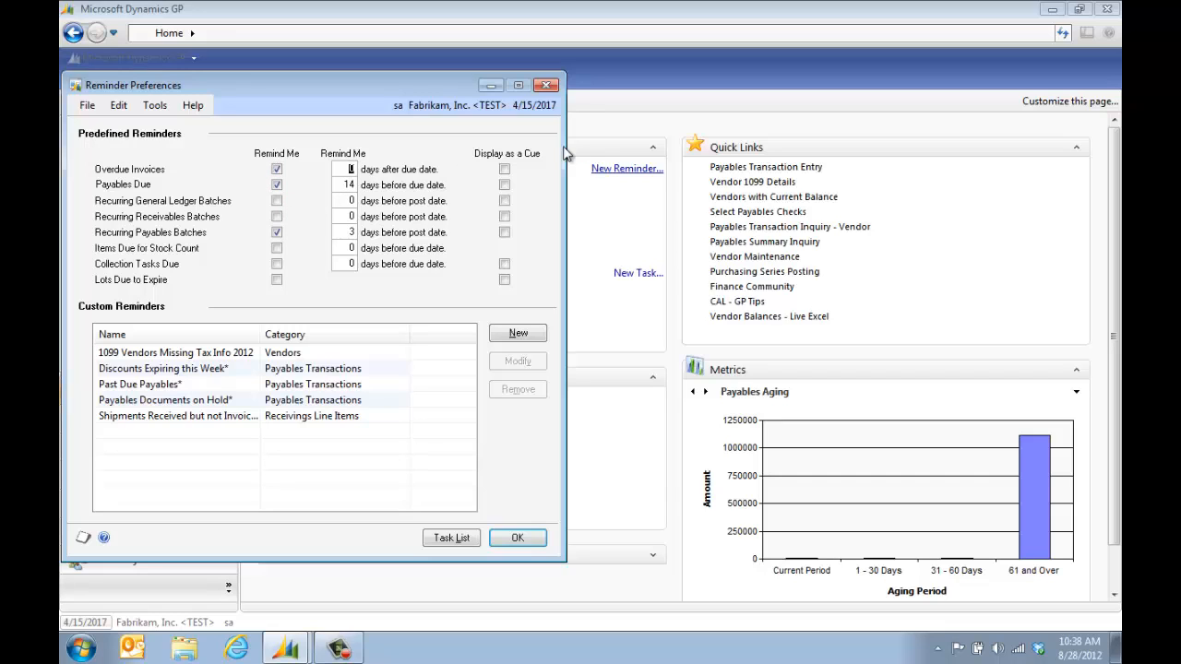
text(90)
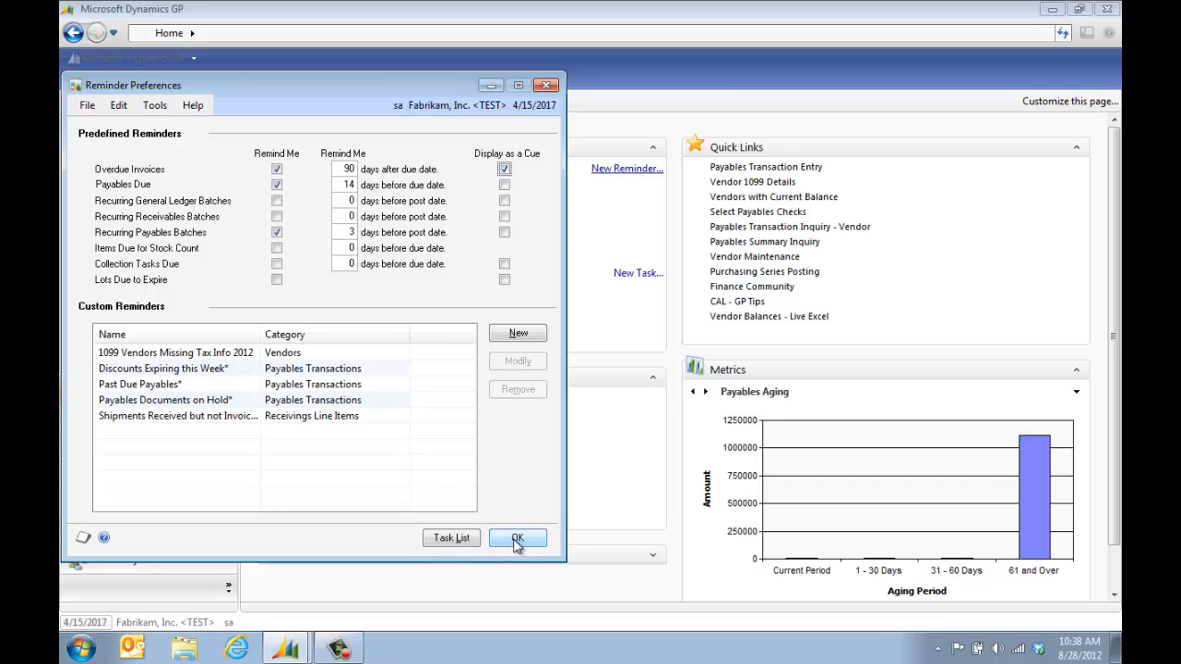
click(517, 539)
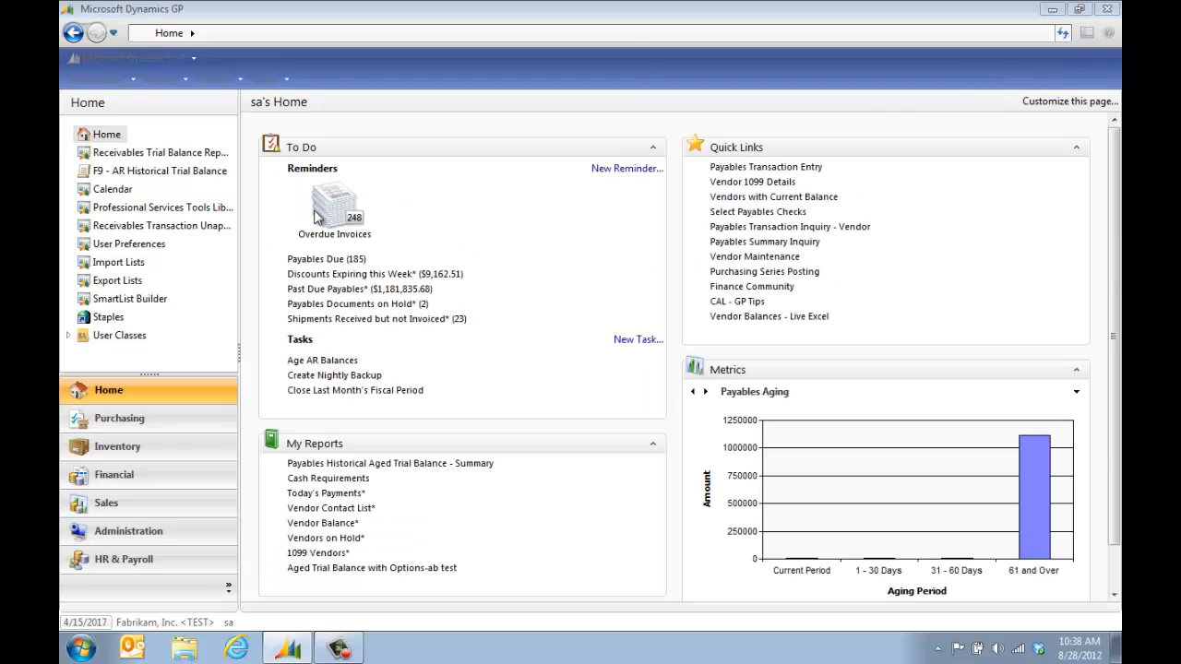
mouse_move(340, 239)
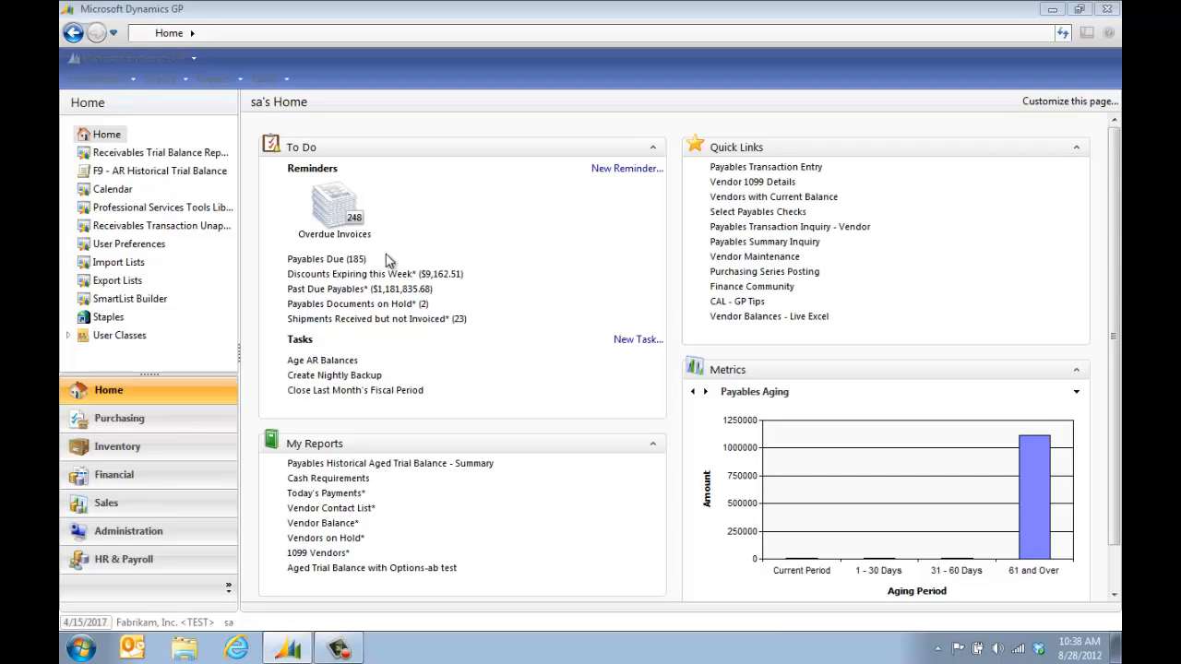
mouse_move(419, 248)
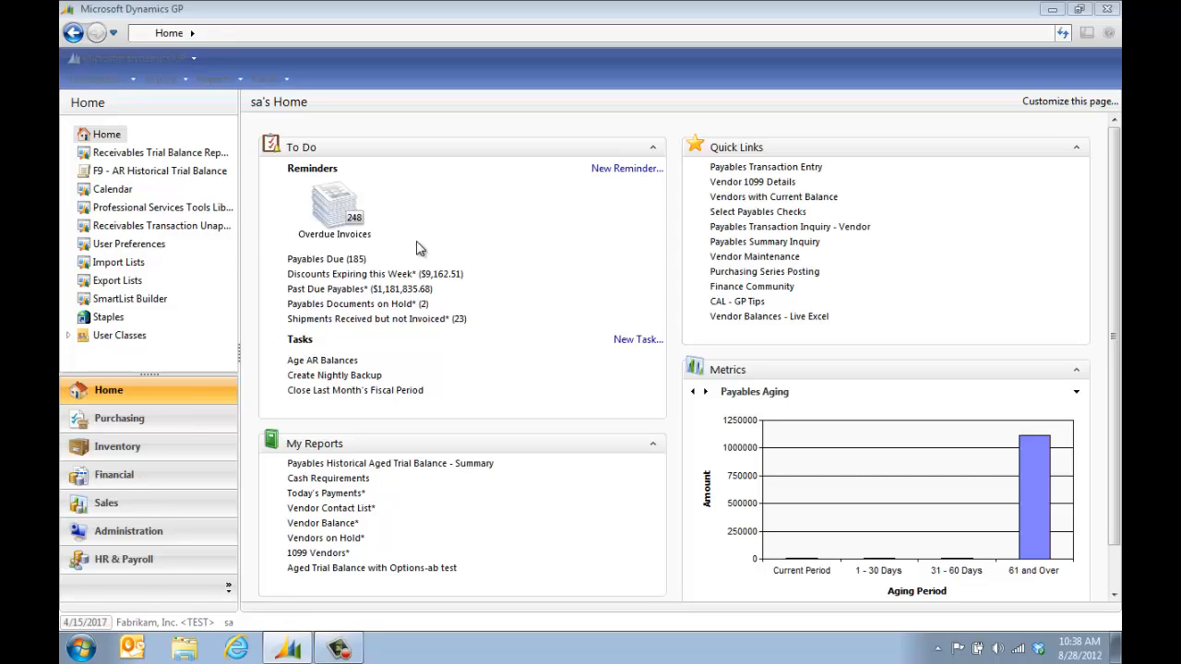
mouse_move(421, 249)
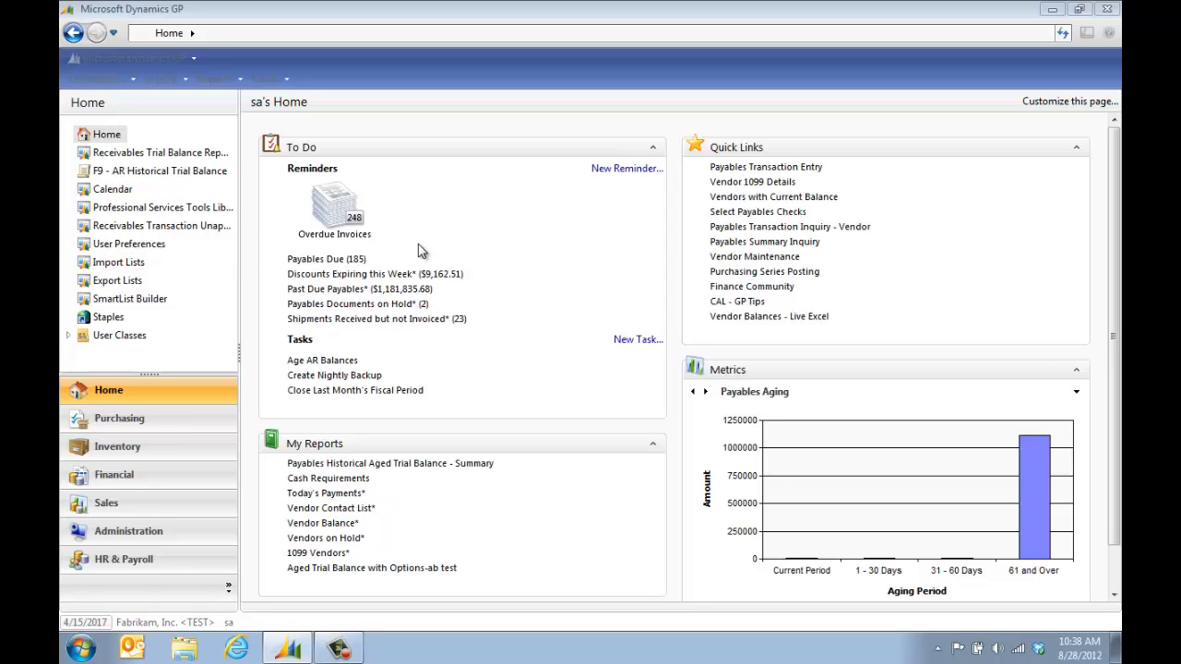